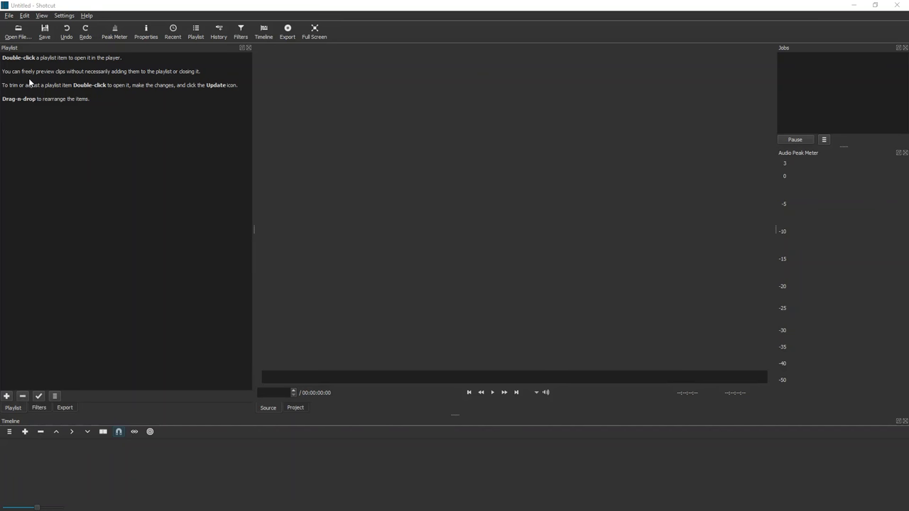
mouse_move(209, 281)
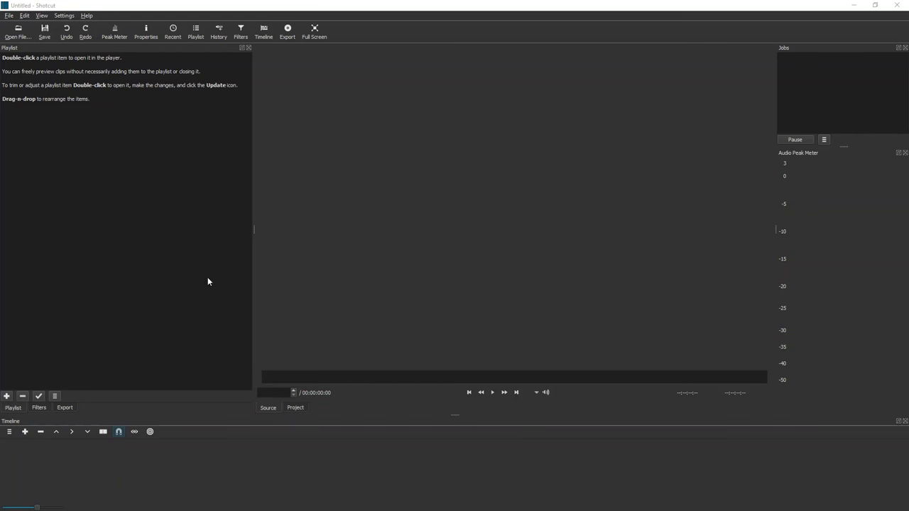
Step: Open the template.mlt project from the demo folder, giving an empty V1 track
click(17, 31)
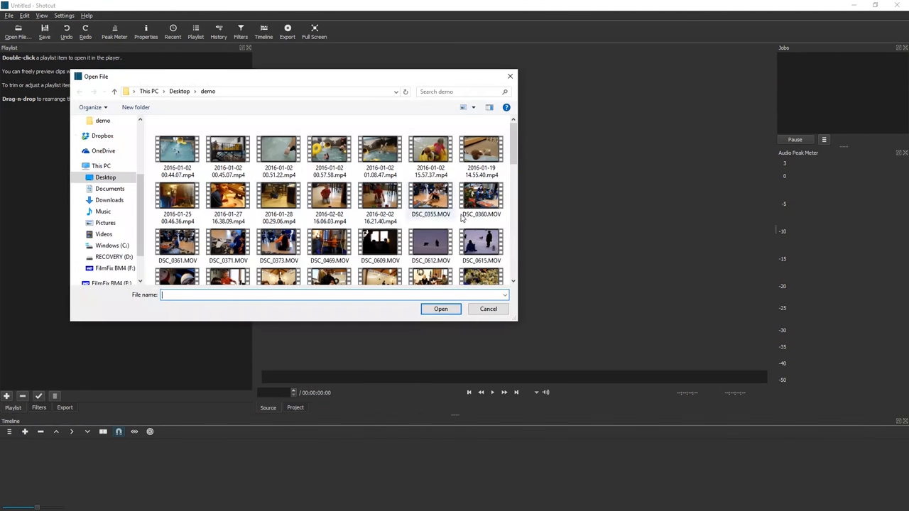
scroll(down, 3)
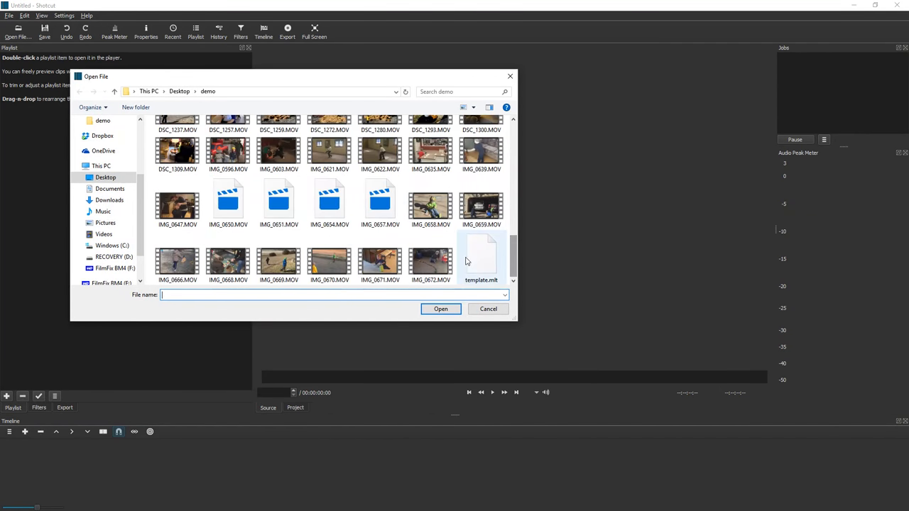
click(481, 256)
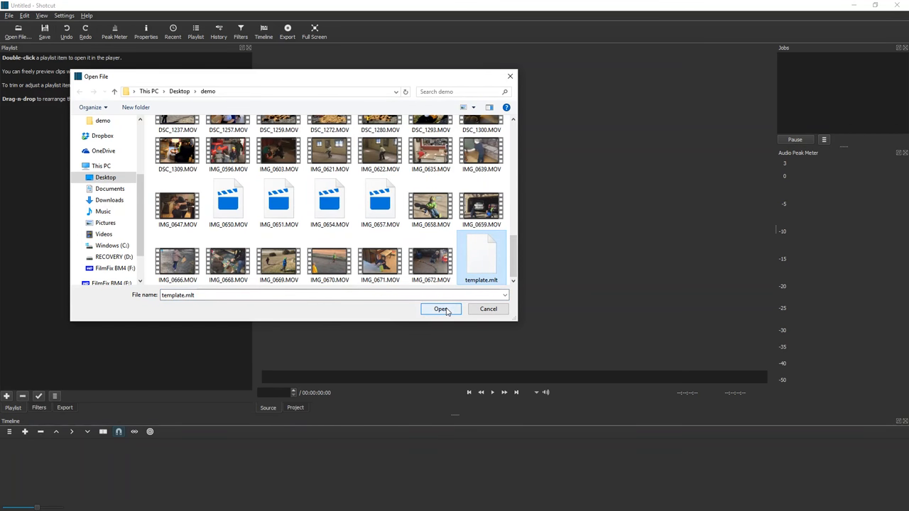
click(441, 309)
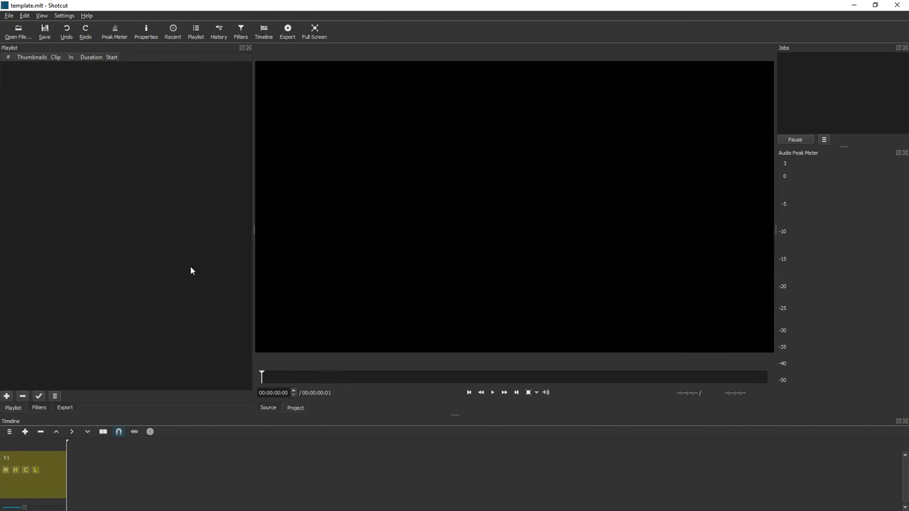
mouse_move(44, 489)
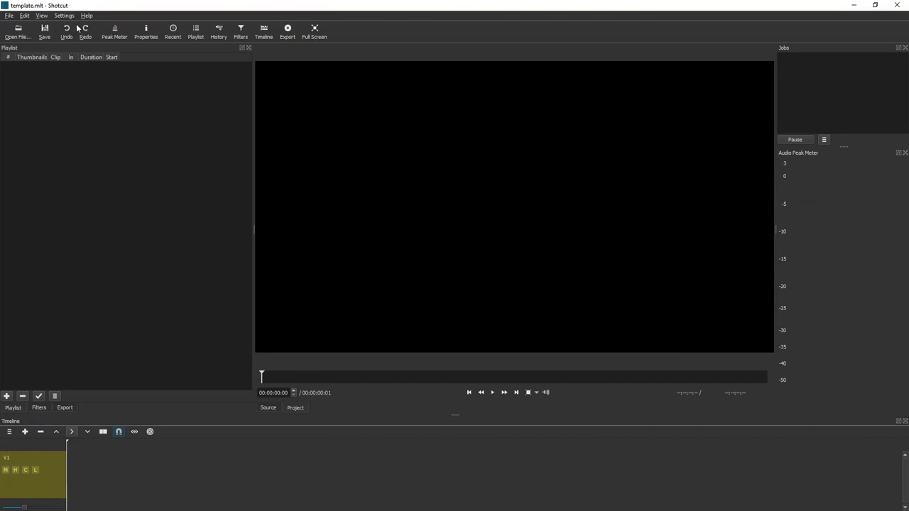
click(68, 16)
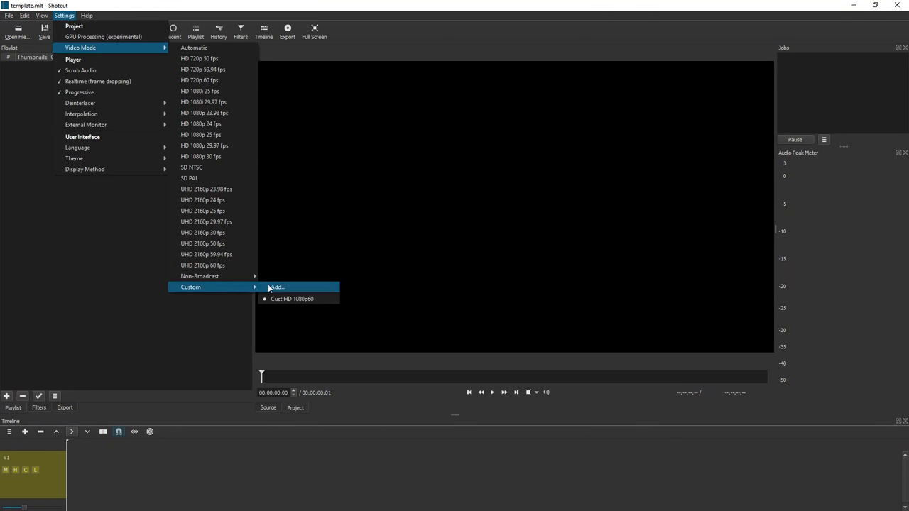
mouse_move(284, 300)
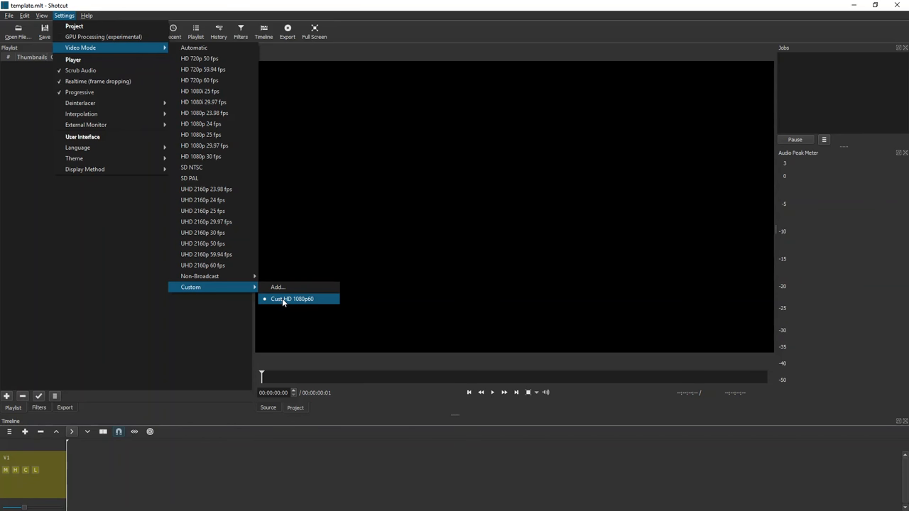
mouse_move(280, 305)
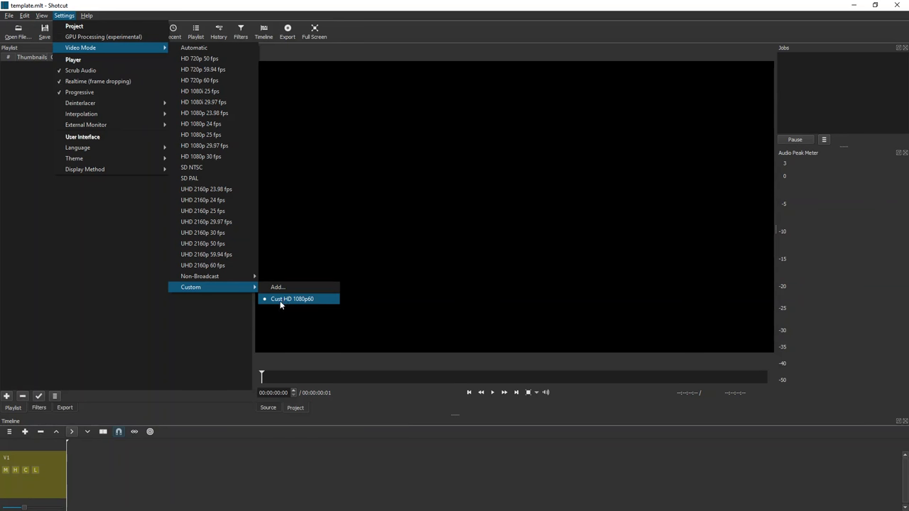
click(298, 299)
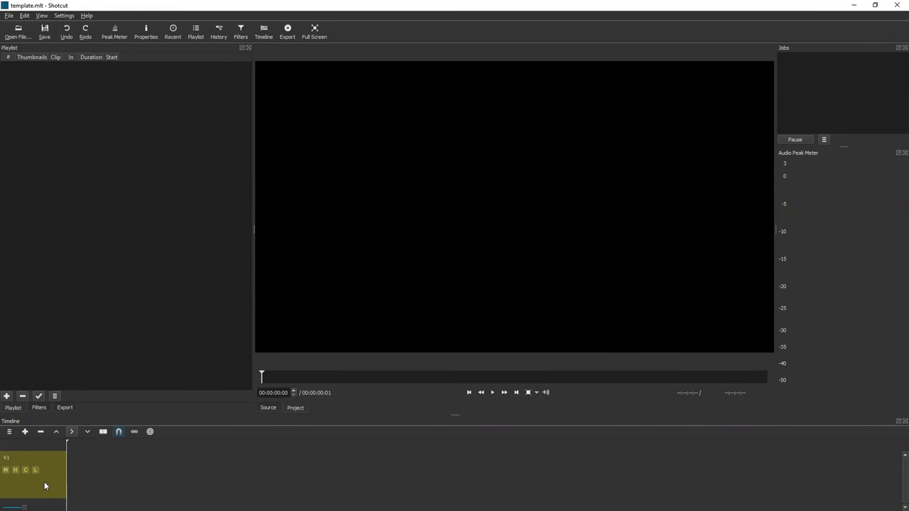
Step: Select the V1 track and show its Text (#filedate#), Normalize: One Pass and Compressor filters
click(45, 484)
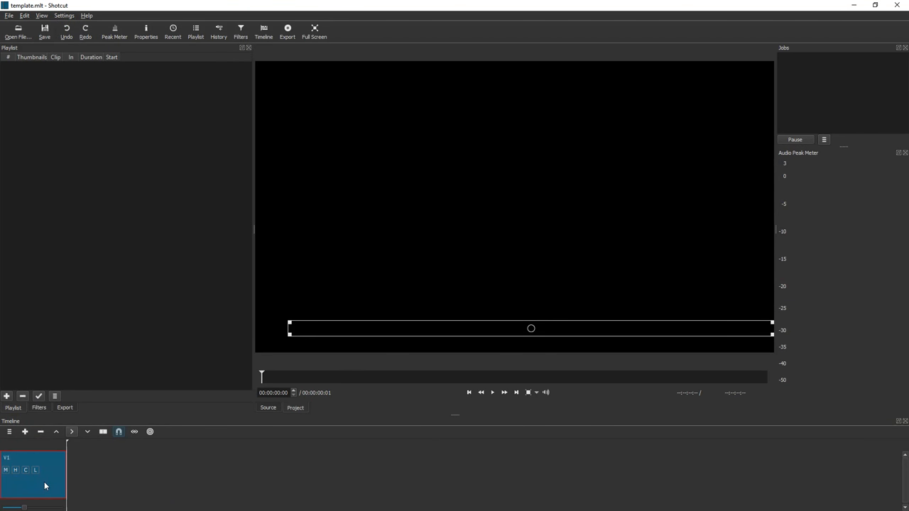
click(38, 408)
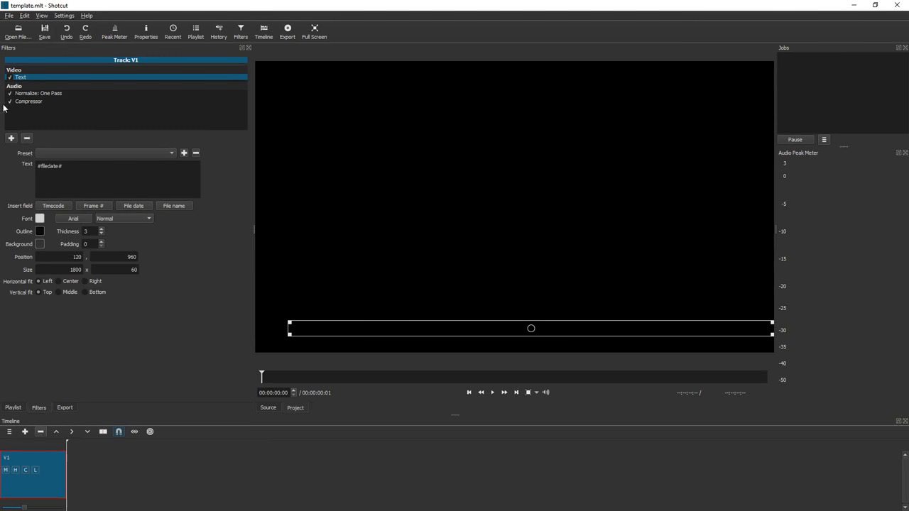
mouse_move(46, 430)
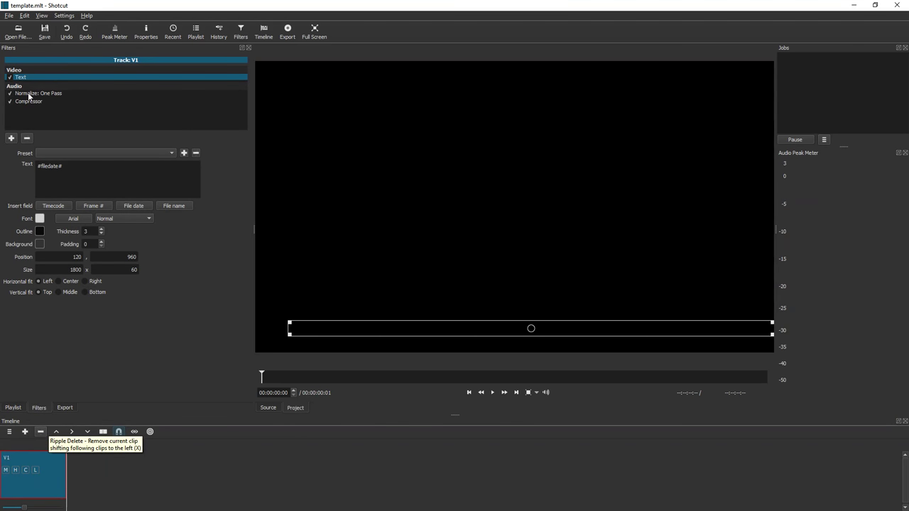
mouse_move(97, 143)
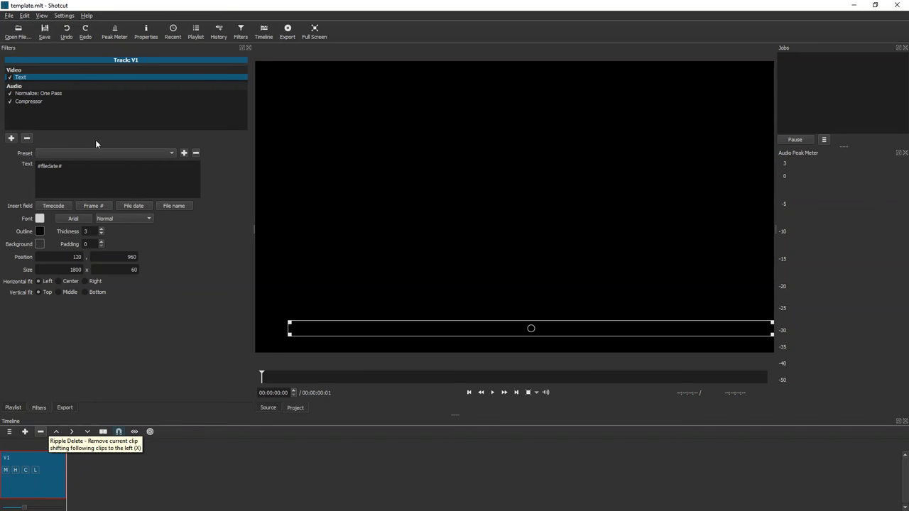
mouse_move(38, 120)
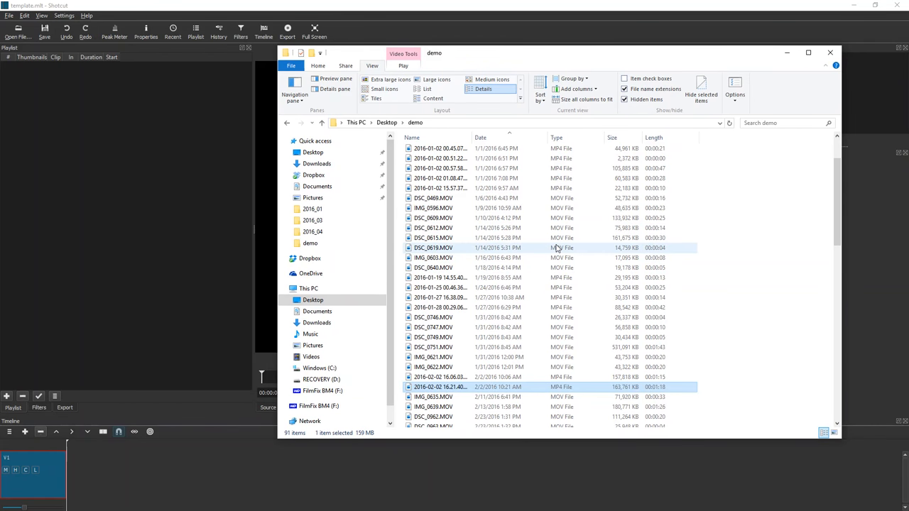
Step: Scroll the demo folder to the February 2016 clips and select the first one
scroll(down, 3)
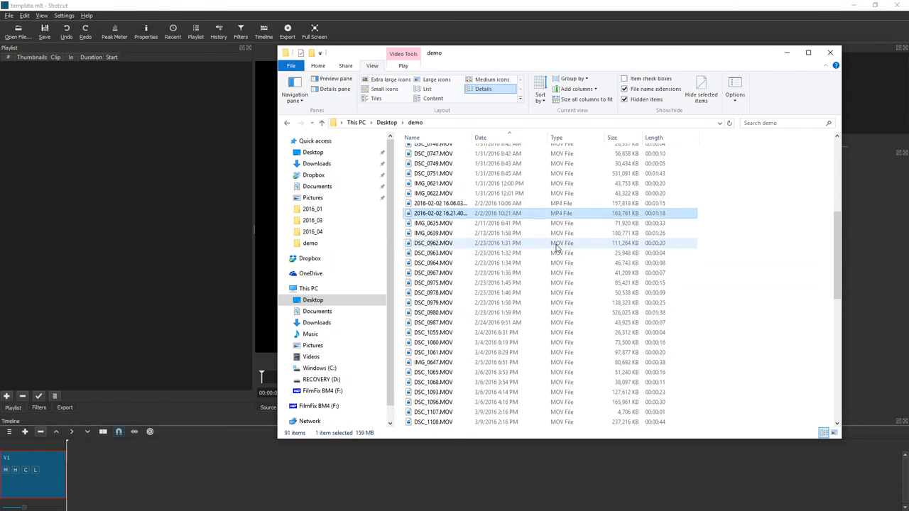
scroll(down, 3)
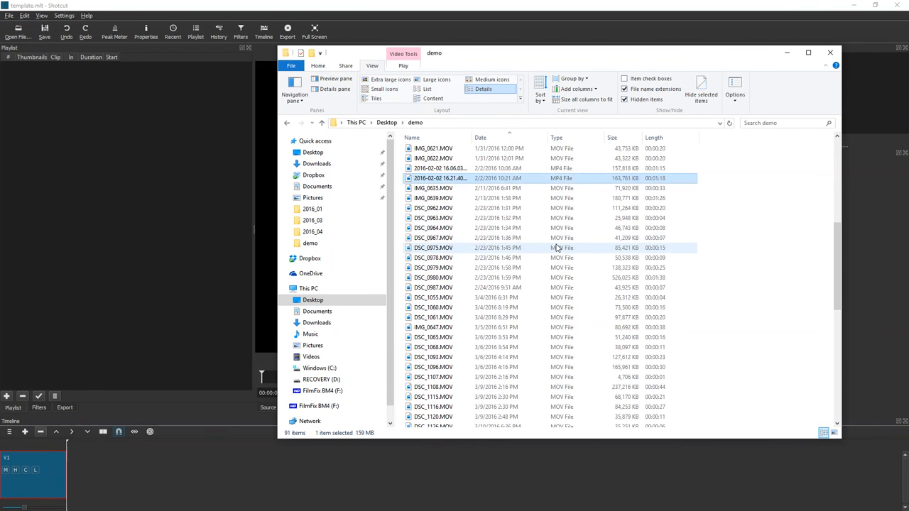
click(441, 169)
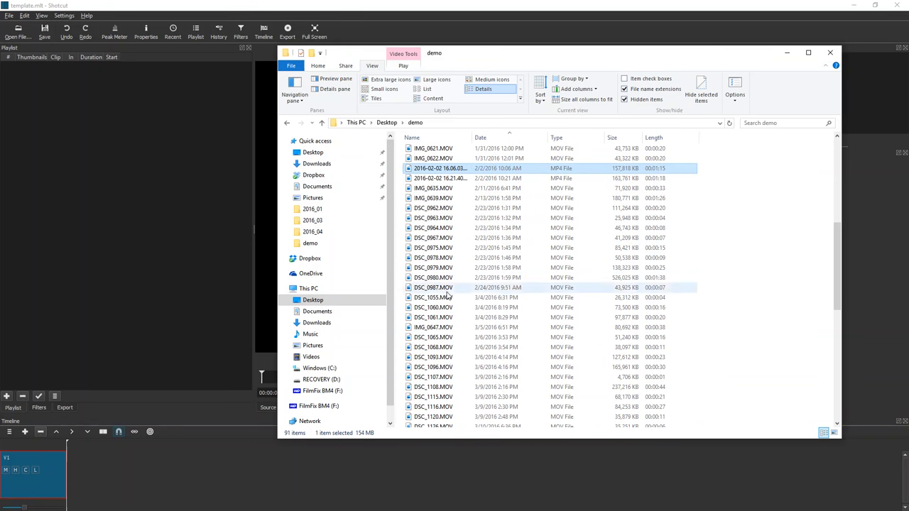
mouse_move(447, 296)
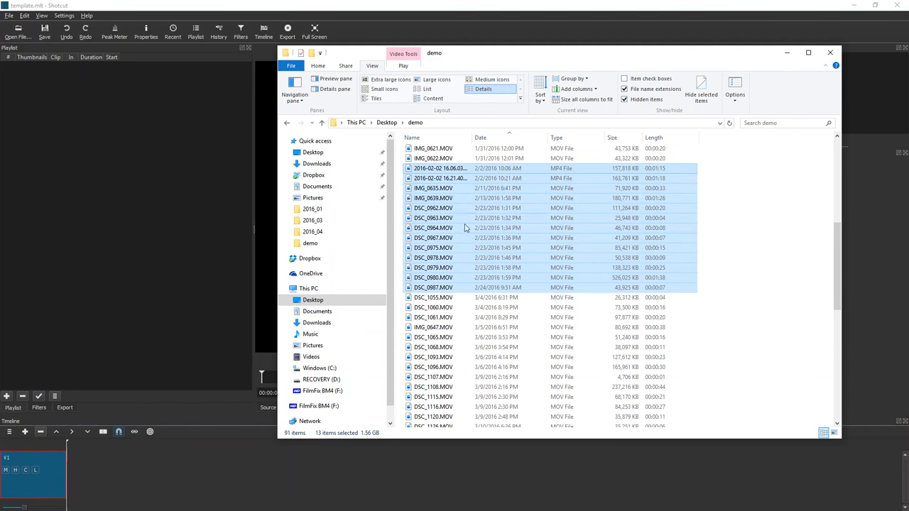
mouse_move(474, 248)
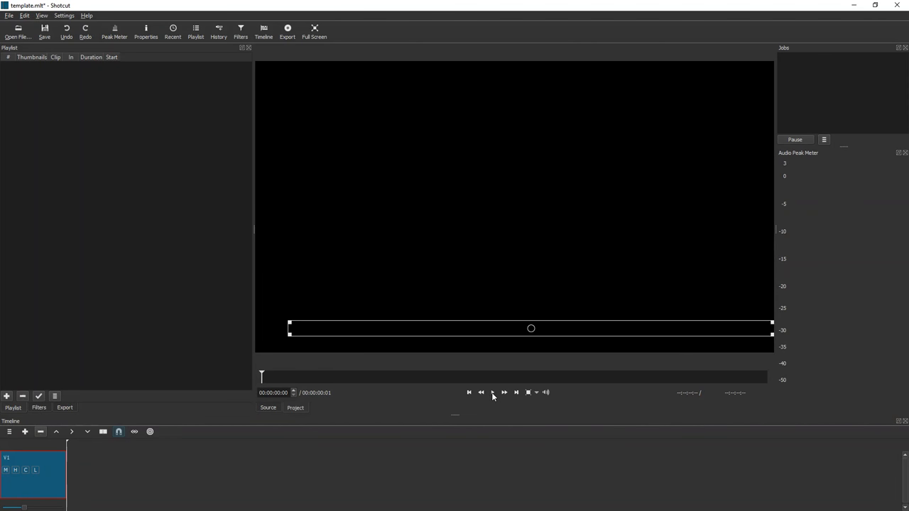
Step: Drop the thirteen February clips into the playlist and add them all to the V1 timeline
click(492, 393)
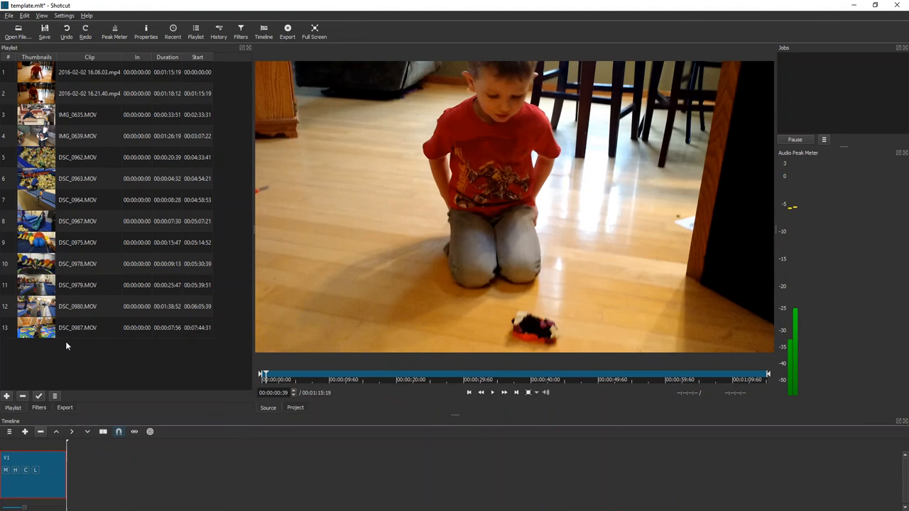
click(54, 396)
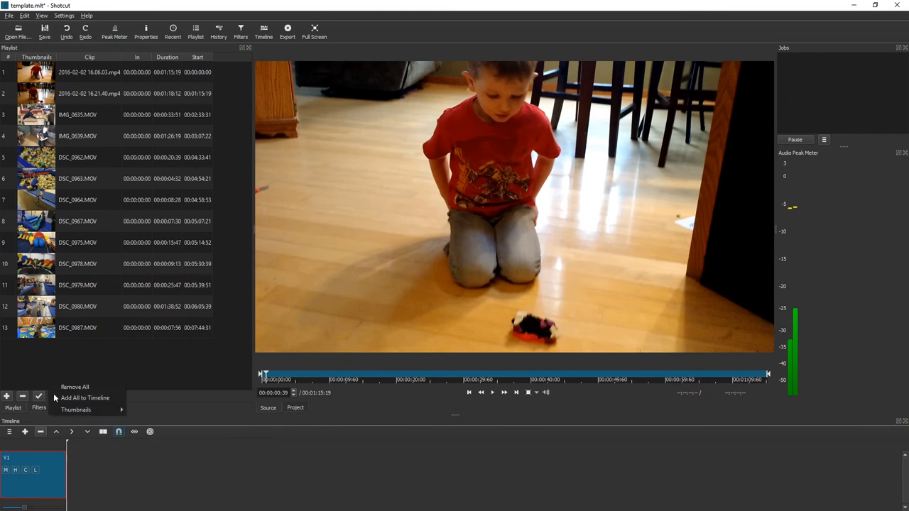
mouse_move(84, 397)
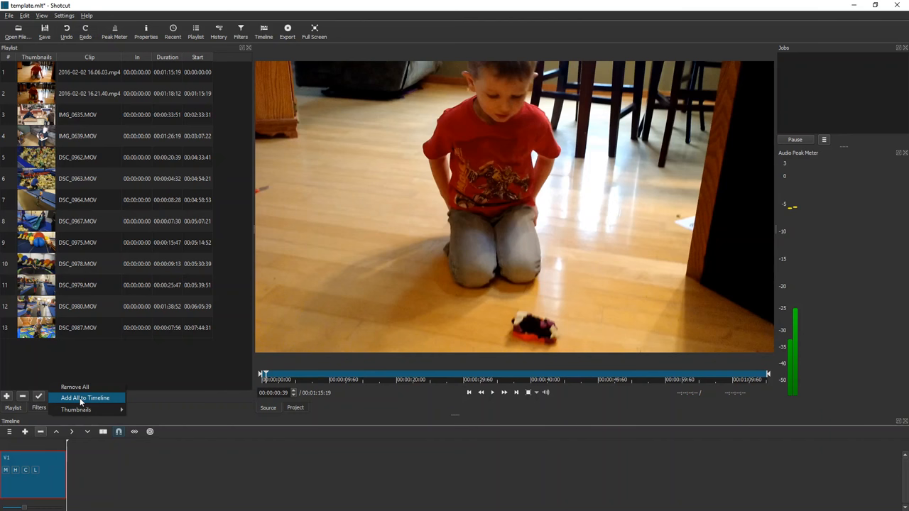
click(81, 397)
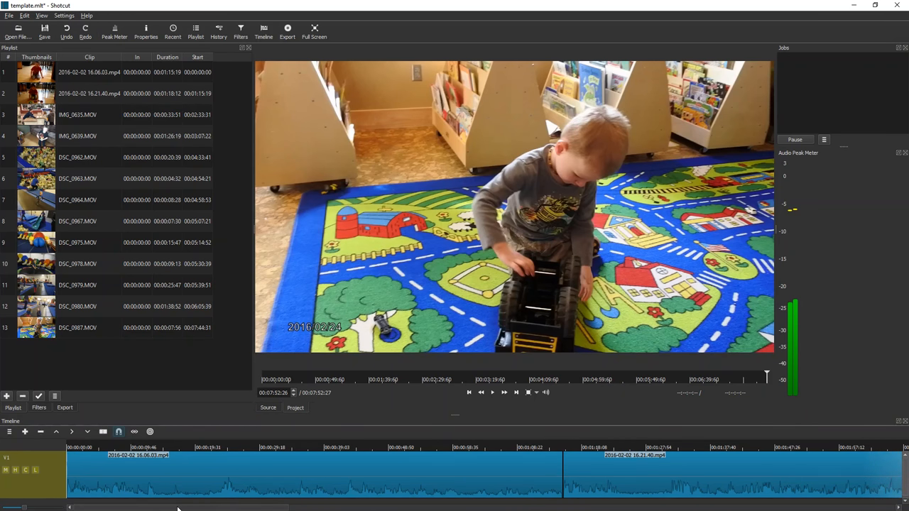
mouse_move(232, 447)
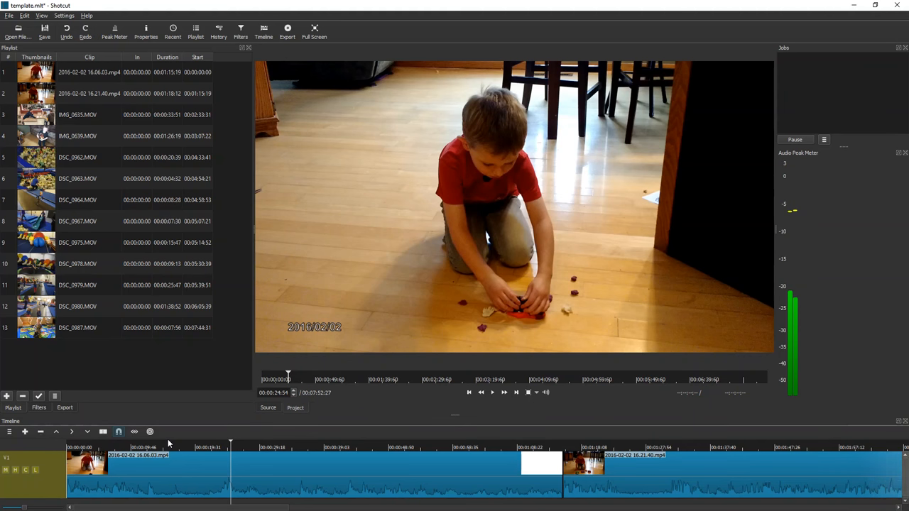
mouse_move(163, 445)
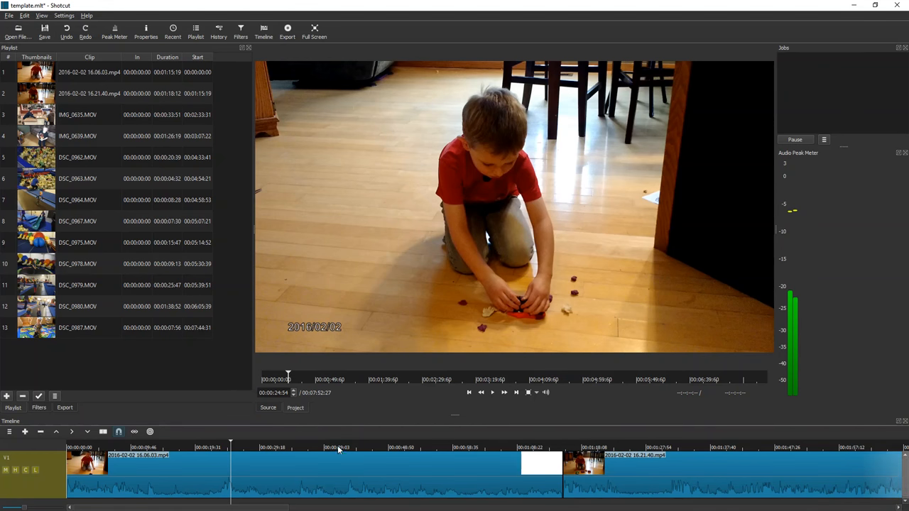
mouse_move(361, 454)
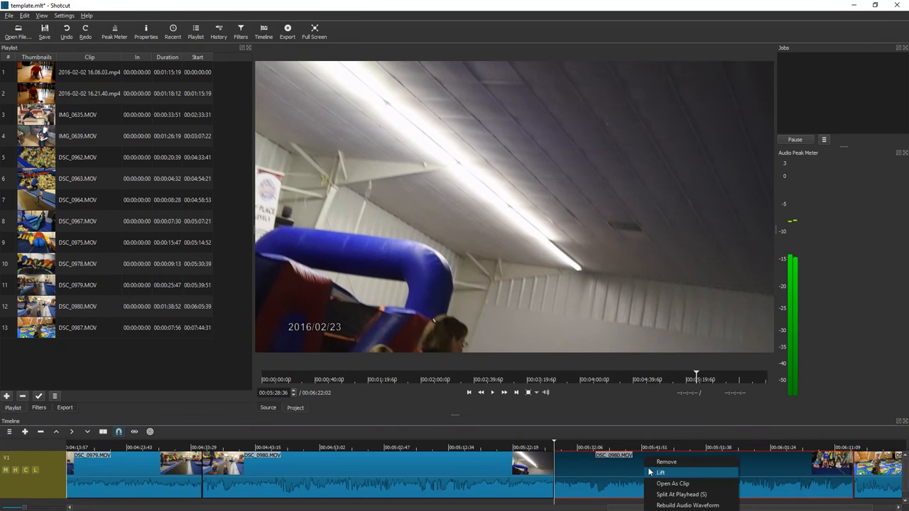
Step: Remove the unwanted clip section, trimming the timeline to about five and a half minutes
click(666, 472)
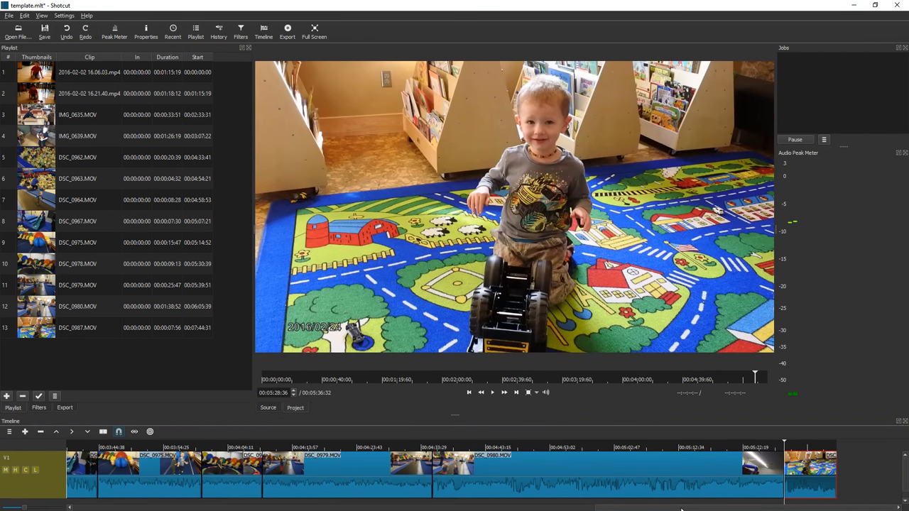
scroll(left, 3)
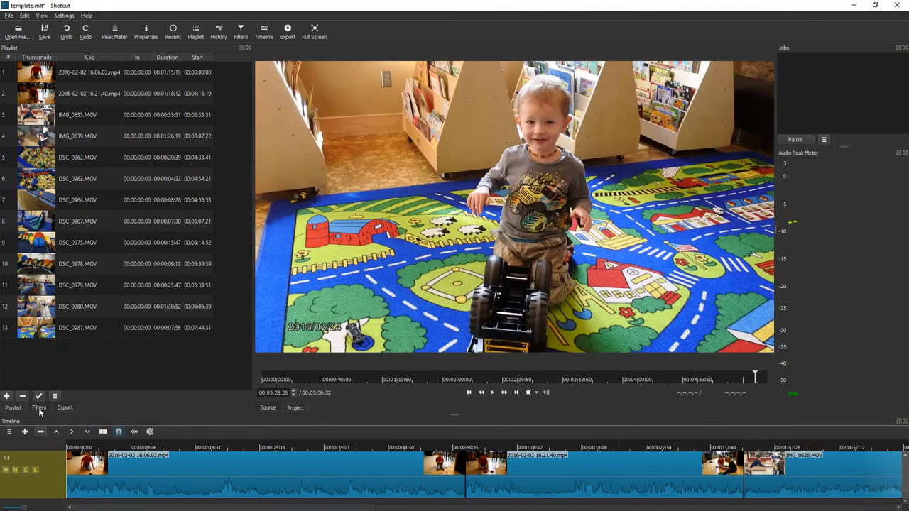
mouse_move(272, 362)
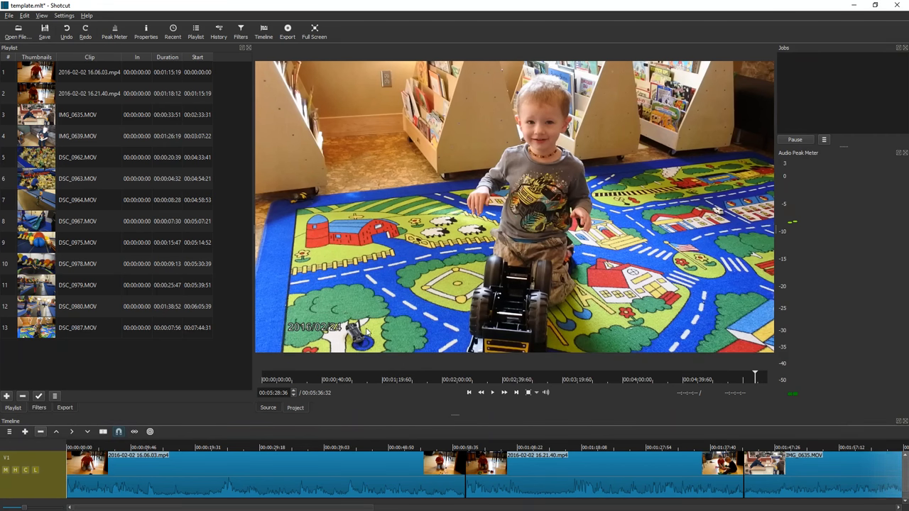
mouse_move(158, 383)
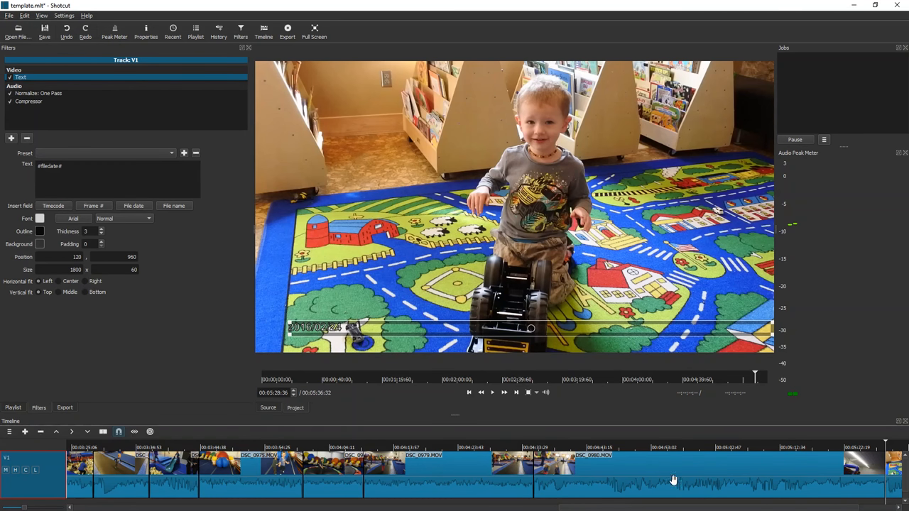
mouse_move(120, 489)
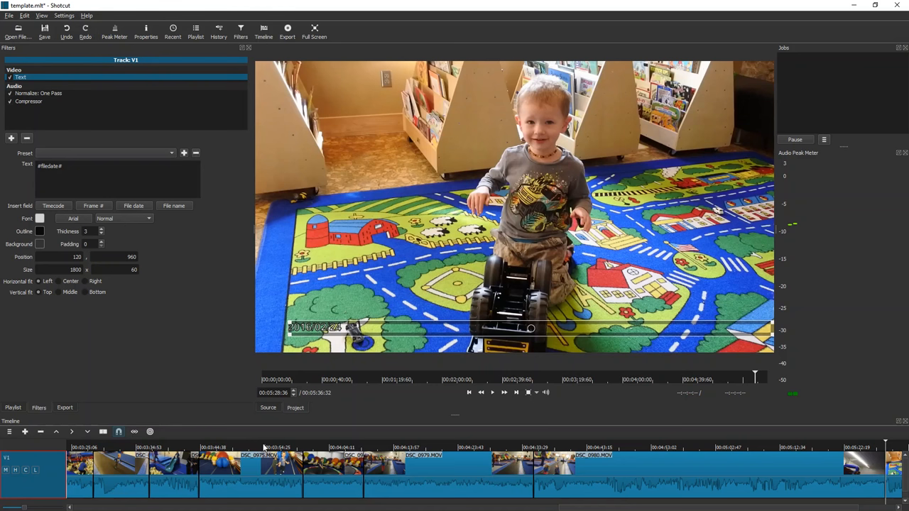
Step: Preview the burned-in dates such as 2016.02.02 on clips across the track, then show Normalize: One Pass
click(425, 447)
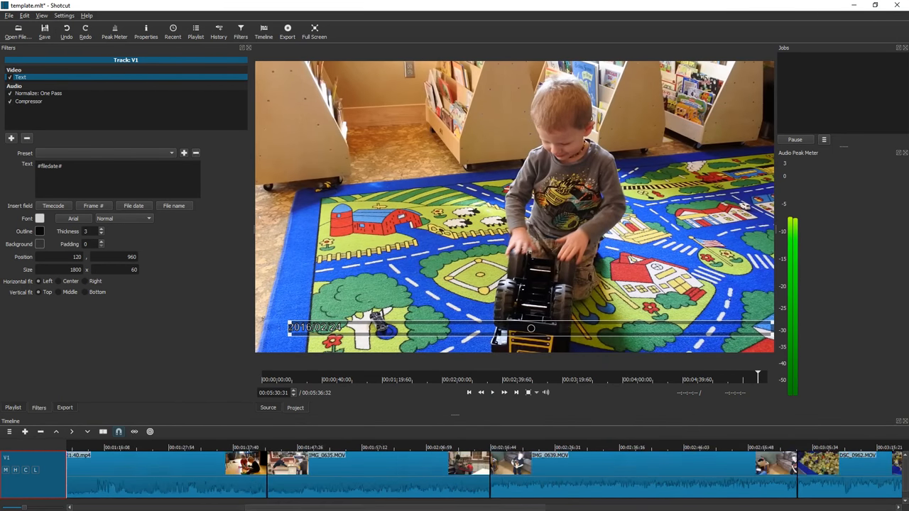
click(160, 452)
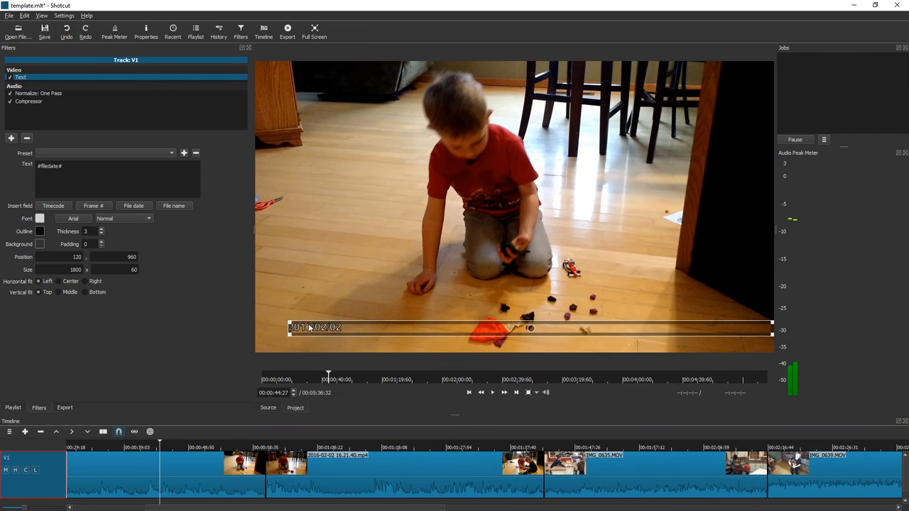
mouse_move(280, 362)
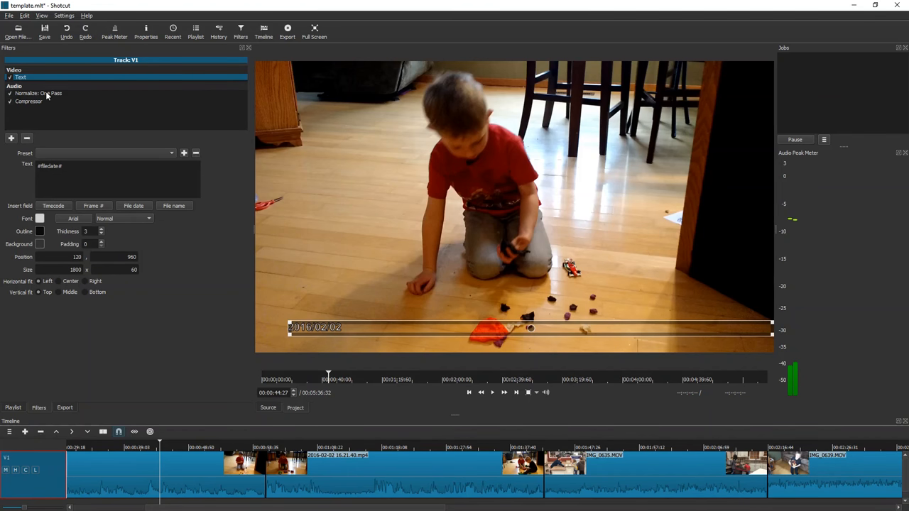
click(39, 93)
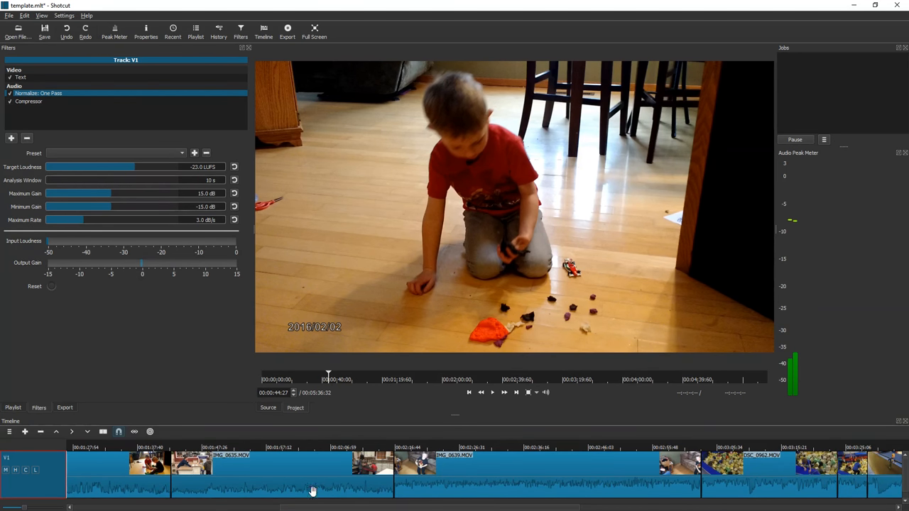
mouse_move(387, 488)
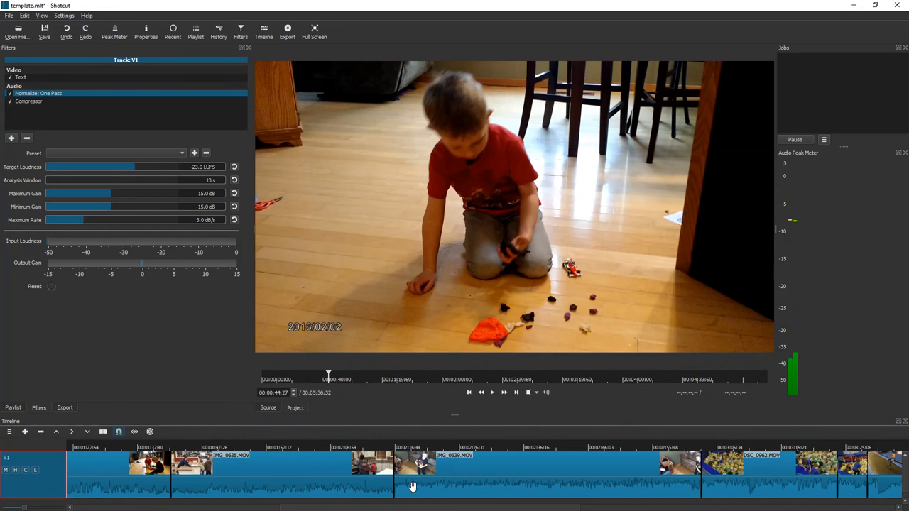
mouse_move(384, 485)
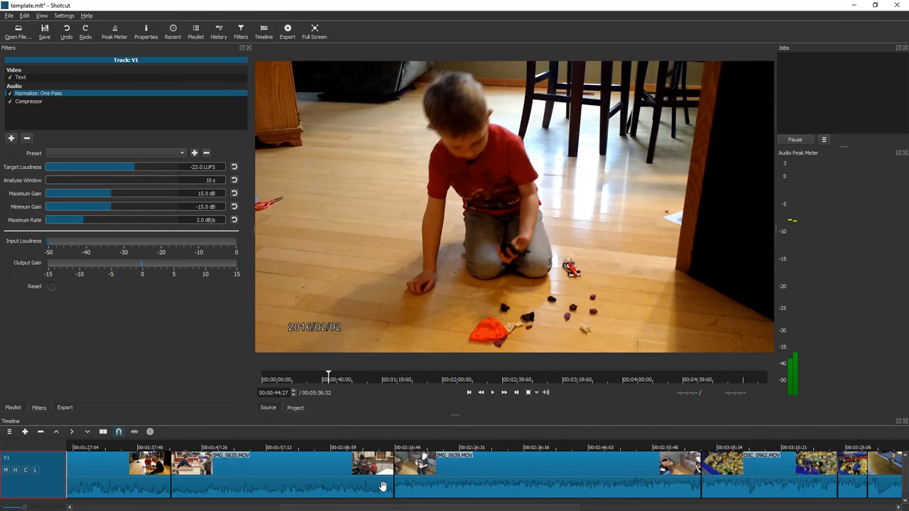
mouse_move(331, 479)
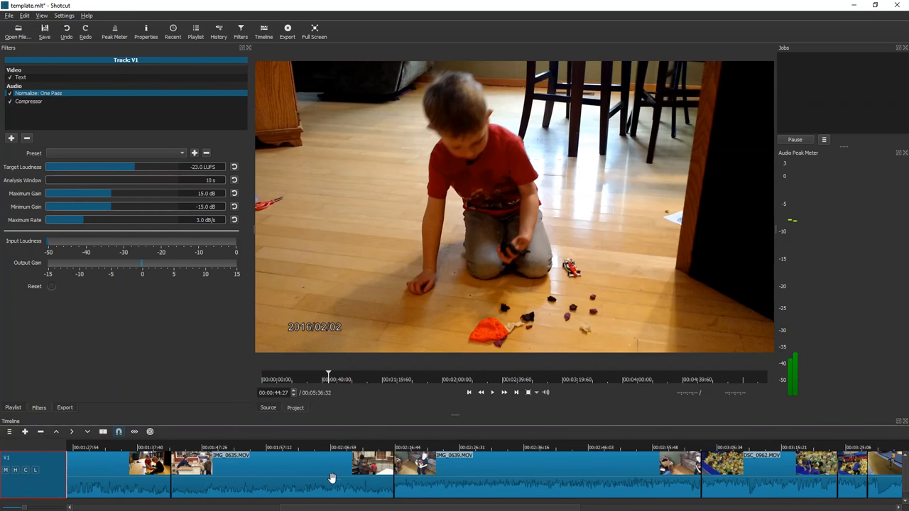
mouse_move(409, 487)
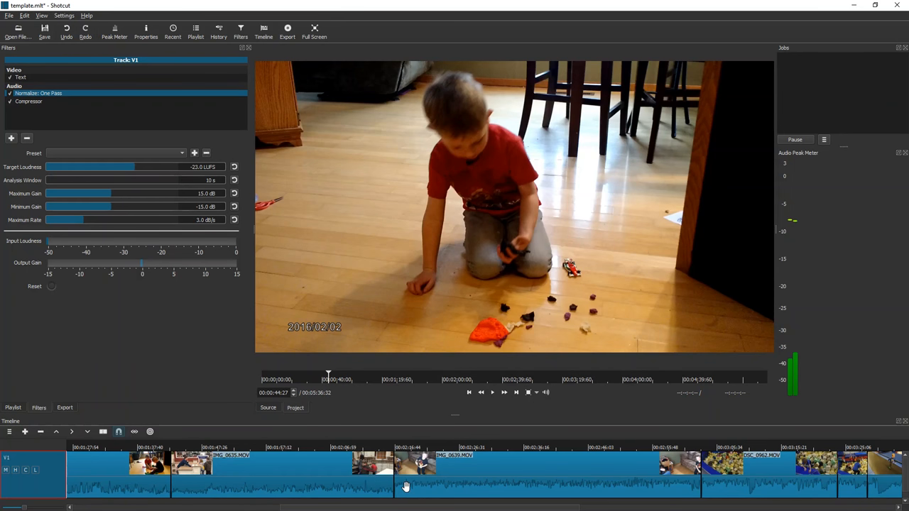
mouse_move(328, 445)
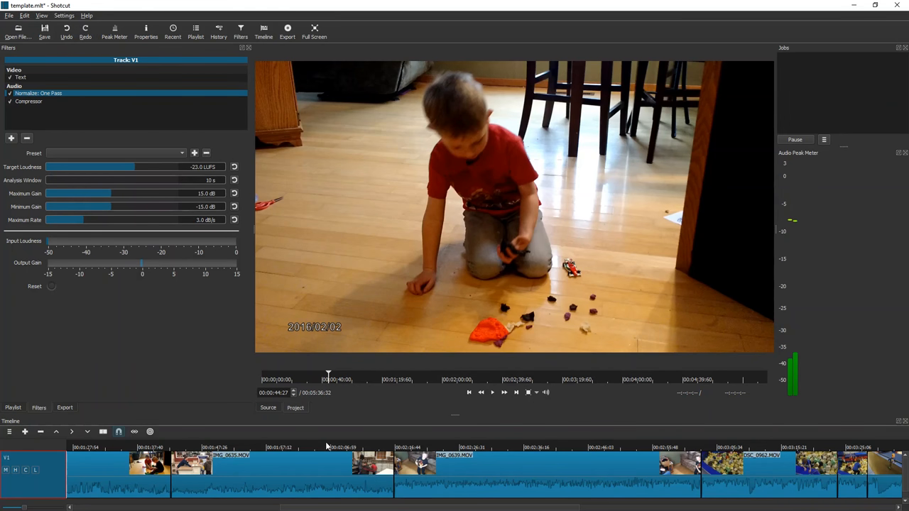
mouse_move(88, 279)
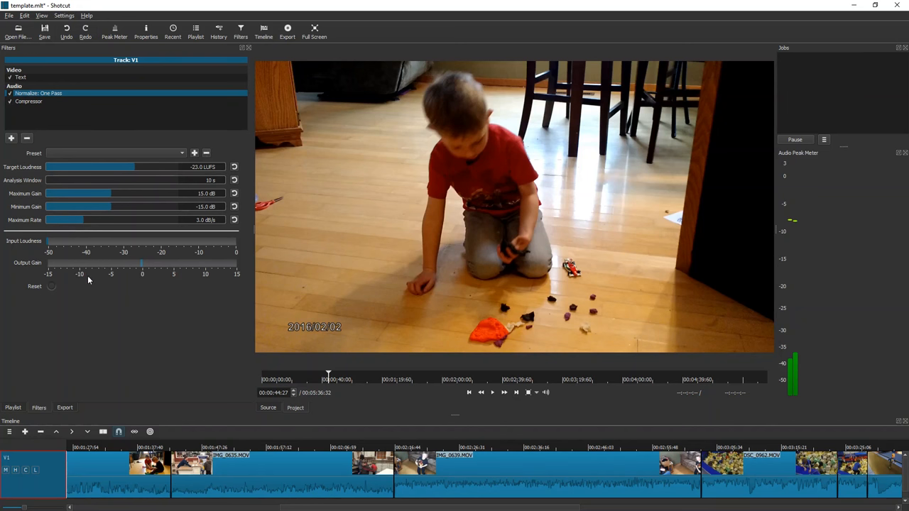
mouse_move(111, 149)
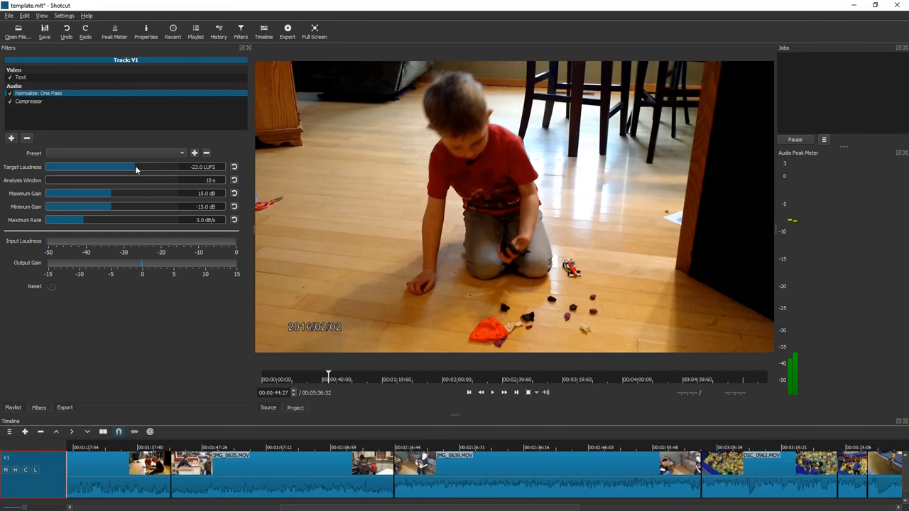
mouse_move(126, 208)
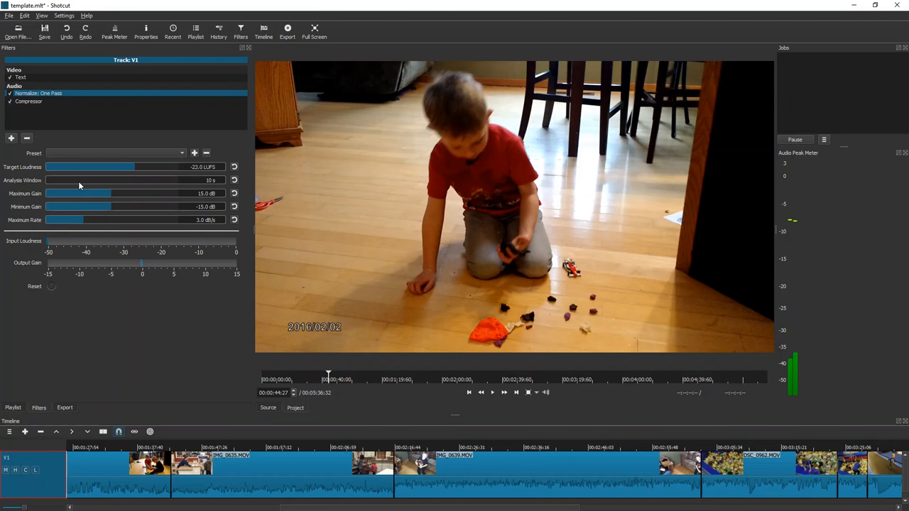
mouse_move(317, 444)
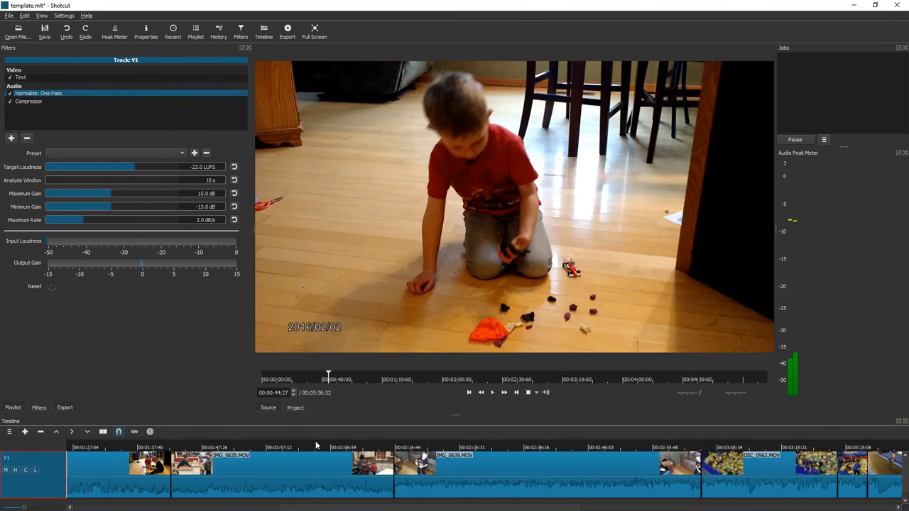
Step: Move the playhead to a later clip, around two minutes in, stamped 2016/02/12
click(316, 449)
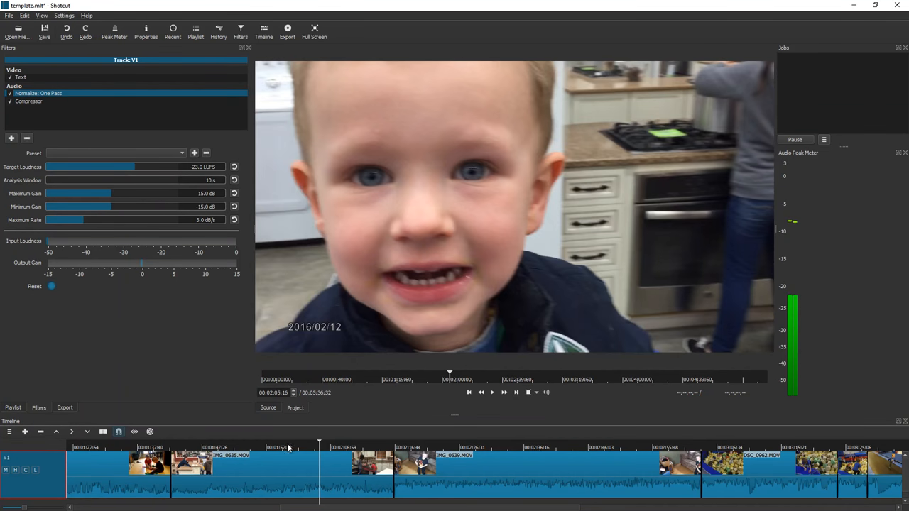
click(492, 393)
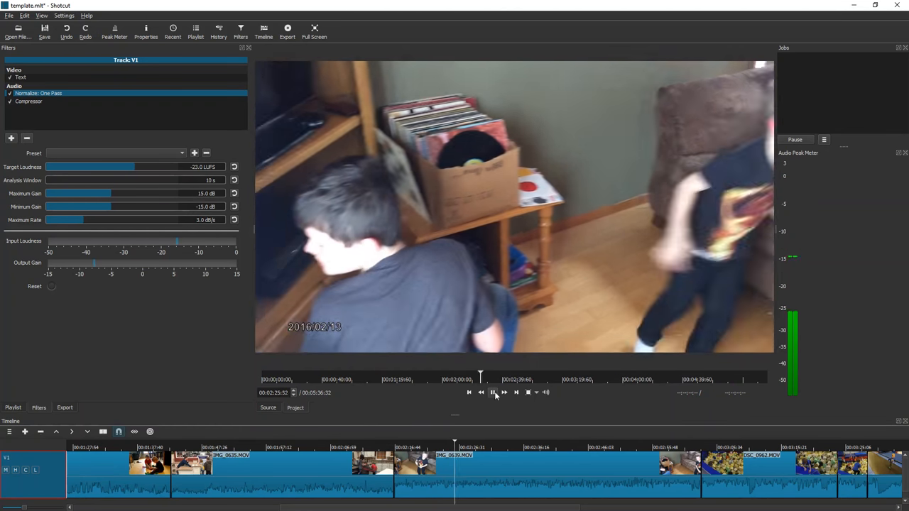
click(492, 393)
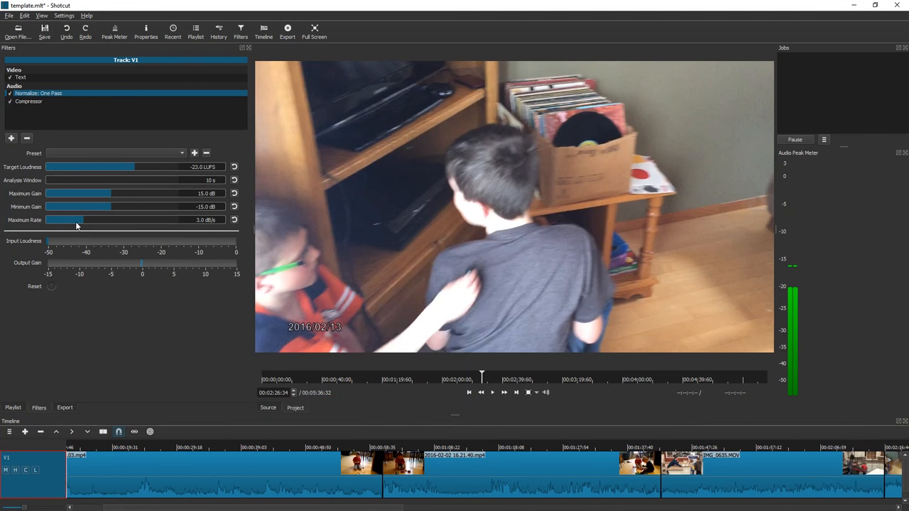
Step: Show the Compressor settings (60 ms attack, 800 ms release, −18 dB, 1:3) and play the track to listen
click(29, 101)
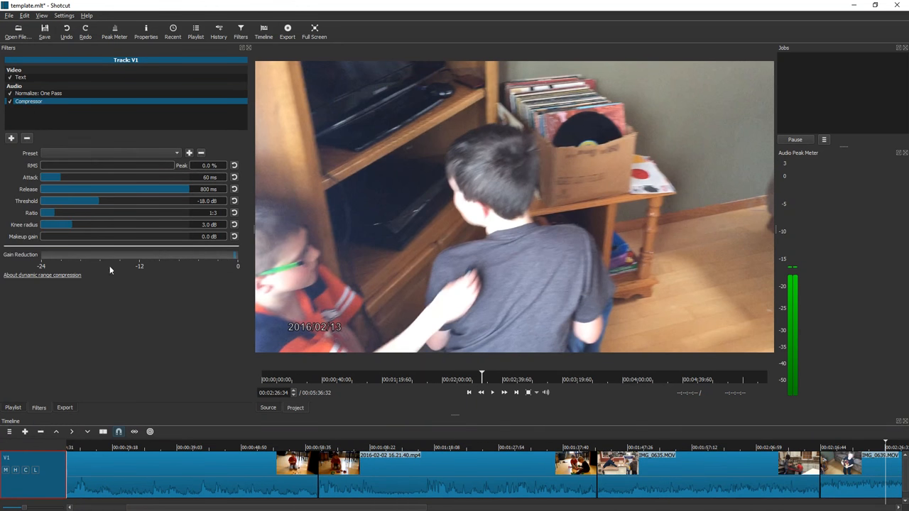
mouse_move(222, 276)
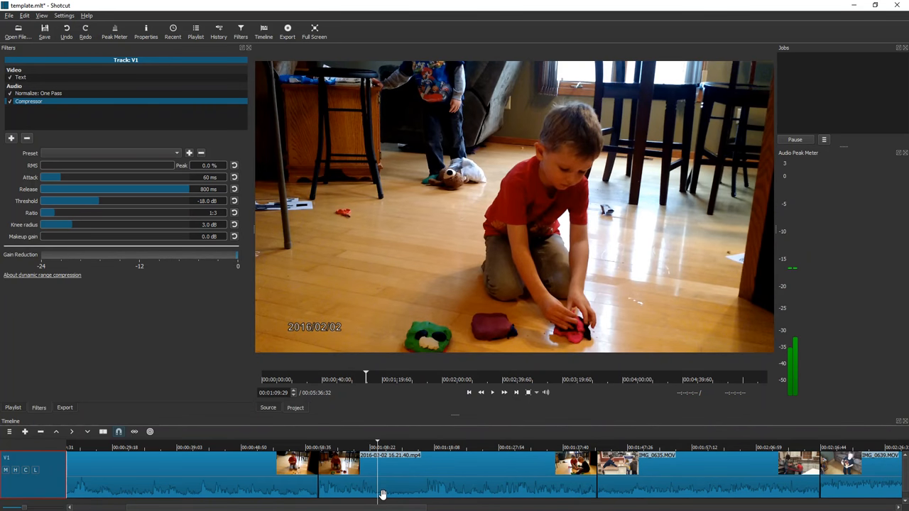
mouse_move(427, 490)
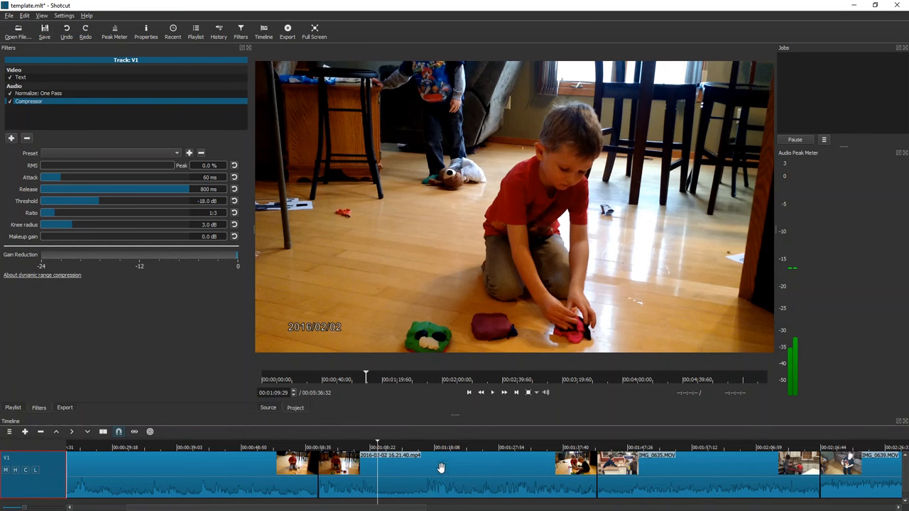
mouse_move(491, 393)
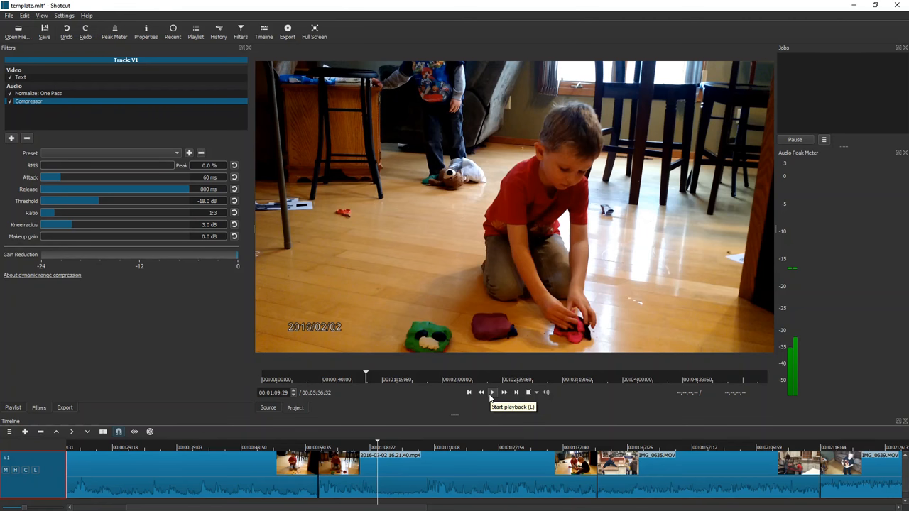
click(492, 392)
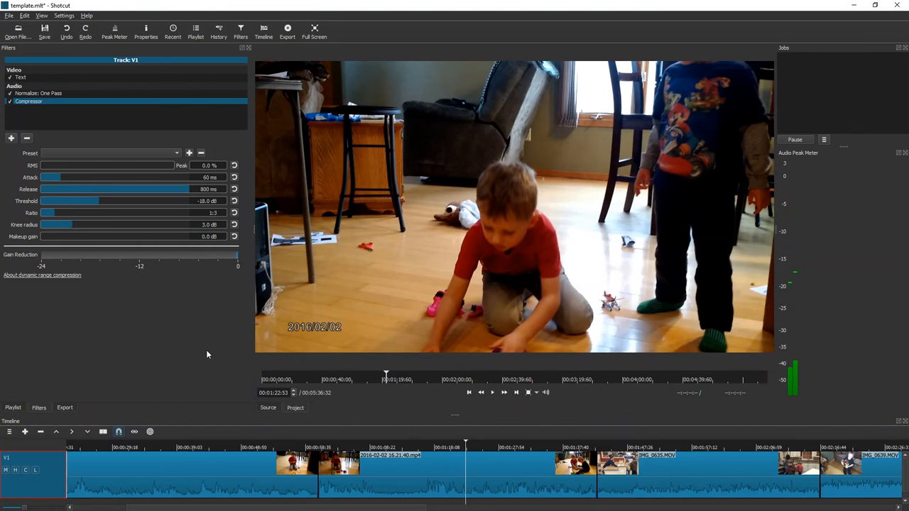
mouse_move(158, 454)
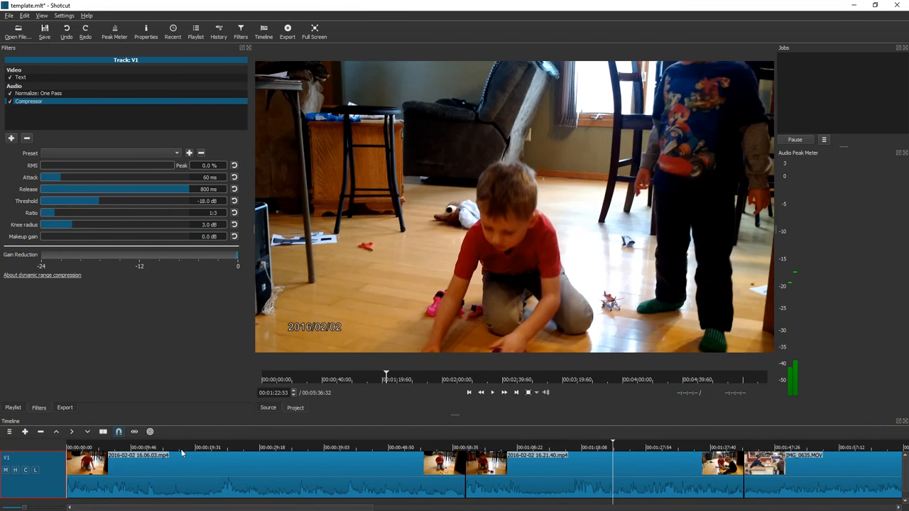
mouse_move(207, 357)
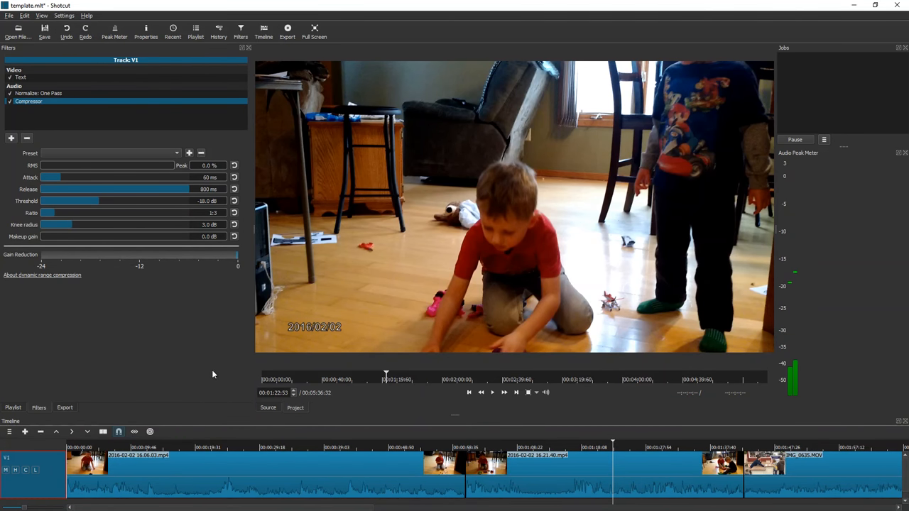
mouse_move(196, 390)
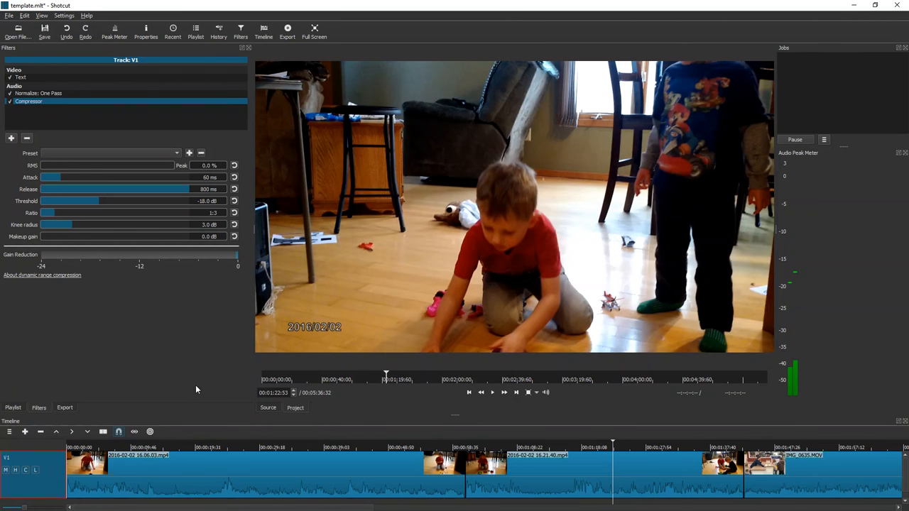
mouse_move(200, 401)
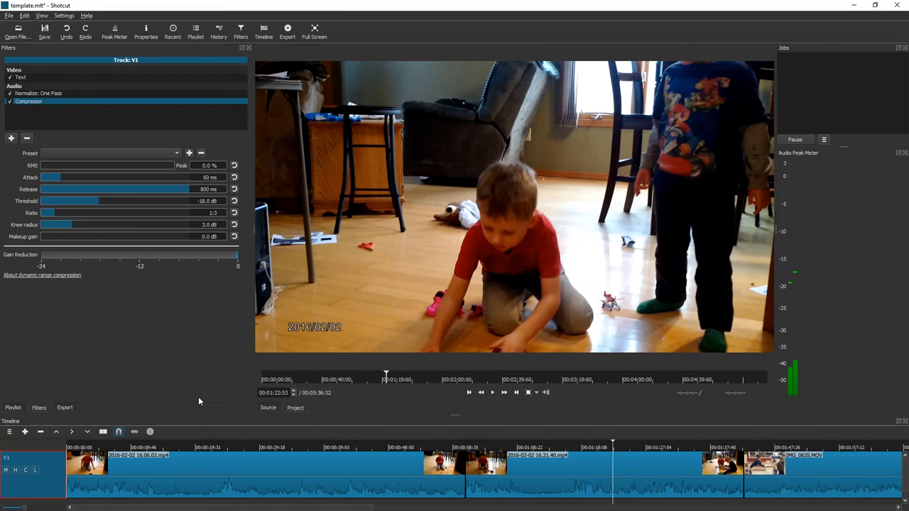
mouse_move(411, 304)
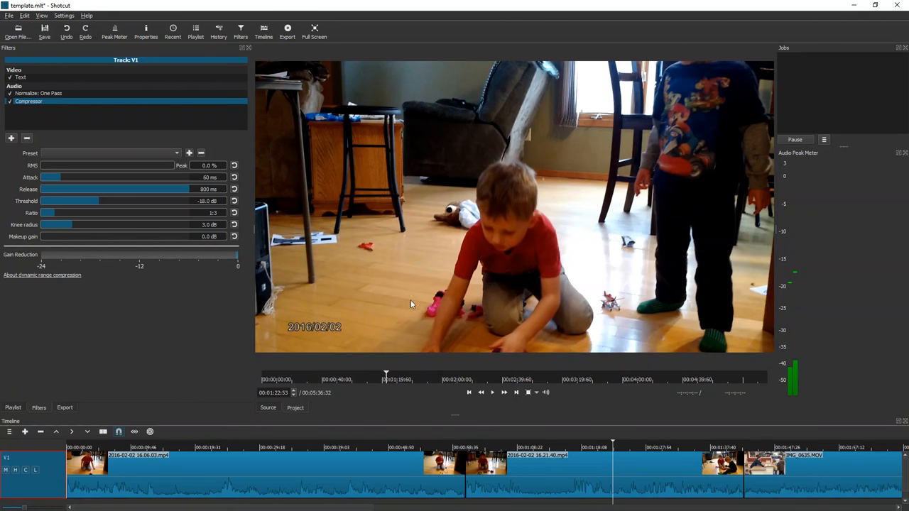
mouse_move(445, 412)
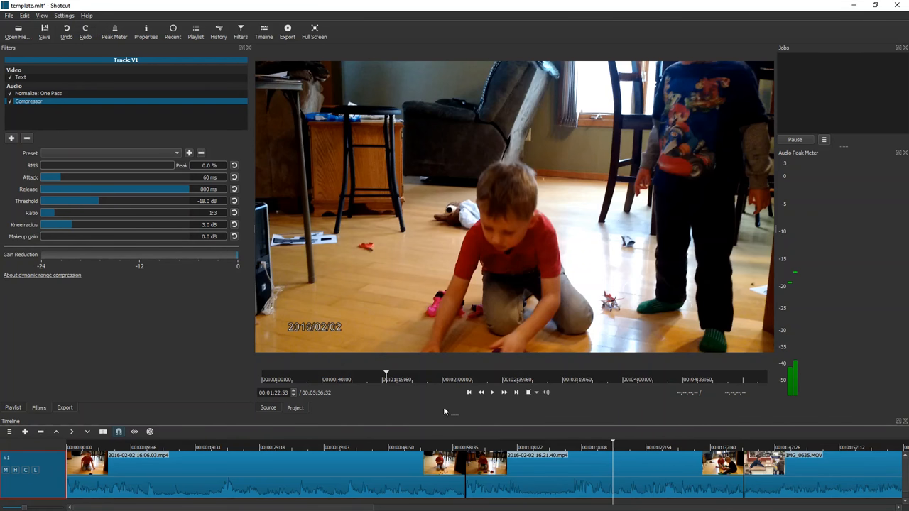
mouse_move(242, 397)
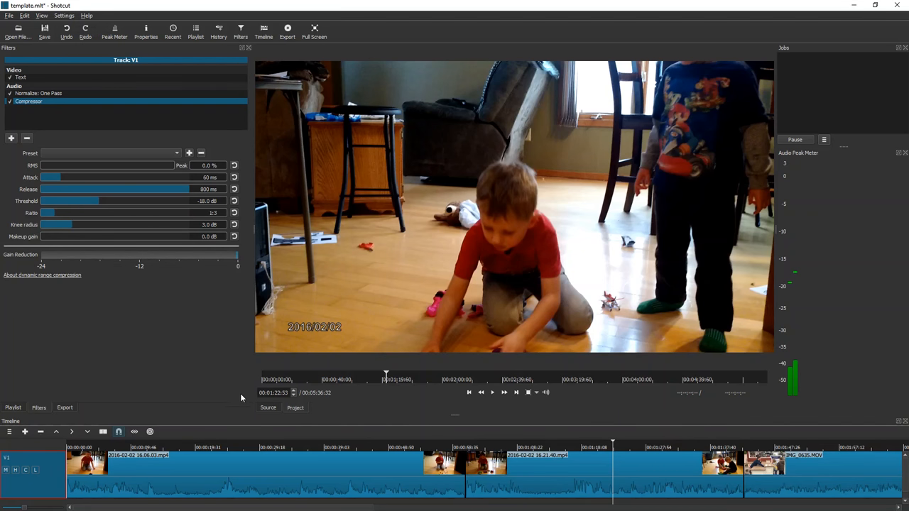